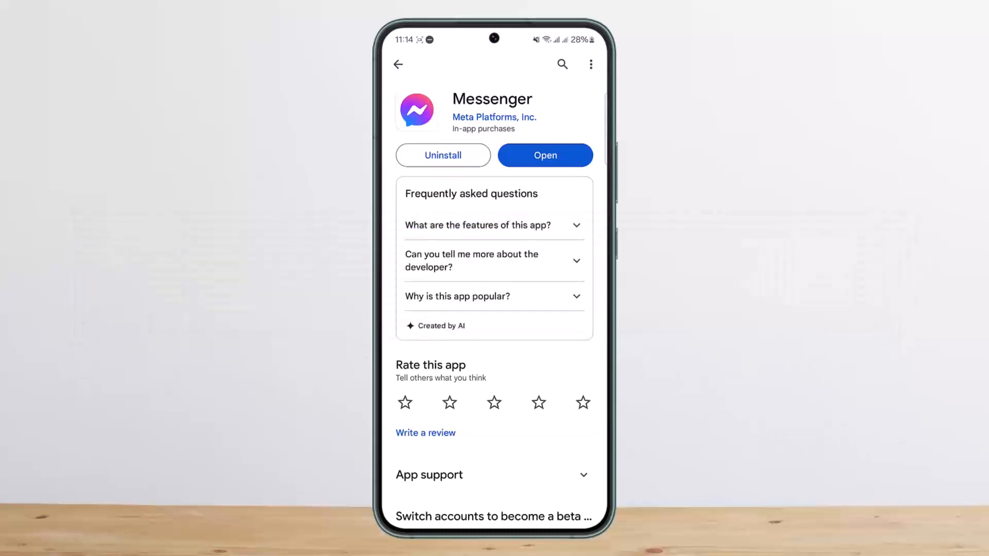
Step: Launch Messenger from its Play Store listing so the chats list appears
{"action": "left_click", "coordinate": [543, 155]}
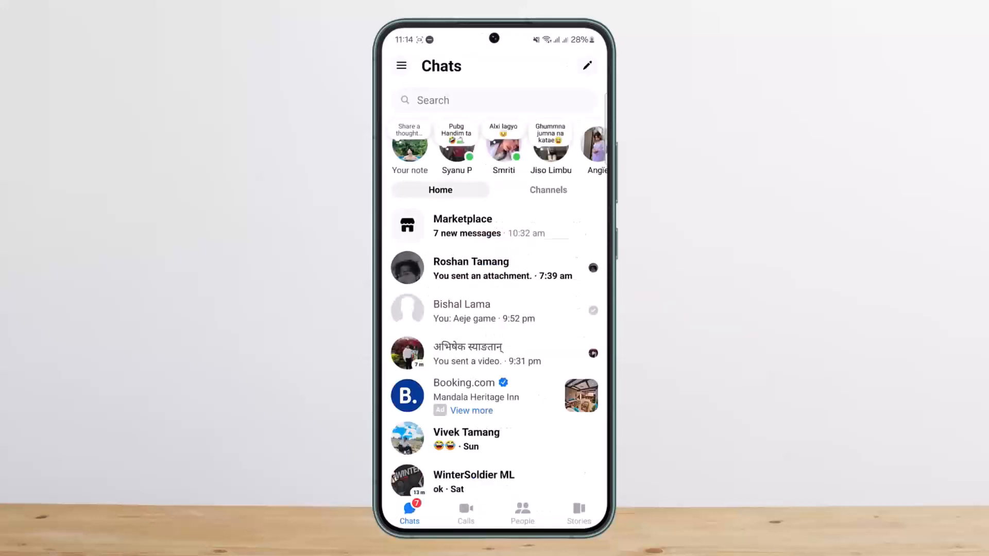
Step: View Messenger's Stories page, then pull down the quick settings and notifications shade
{"action": "left_click", "coordinate": [577, 511]}
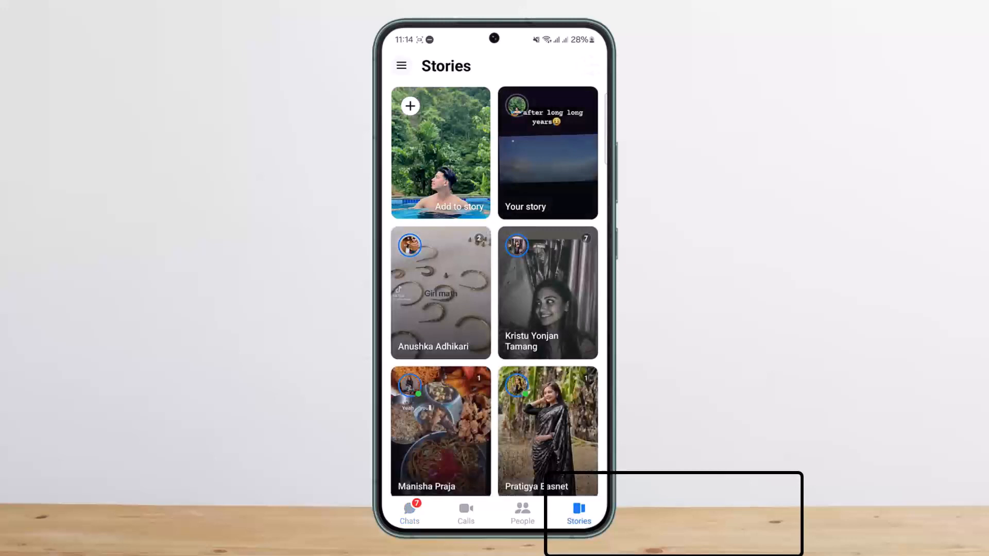
{"action": "left_click", "coordinate": [409, 511]}
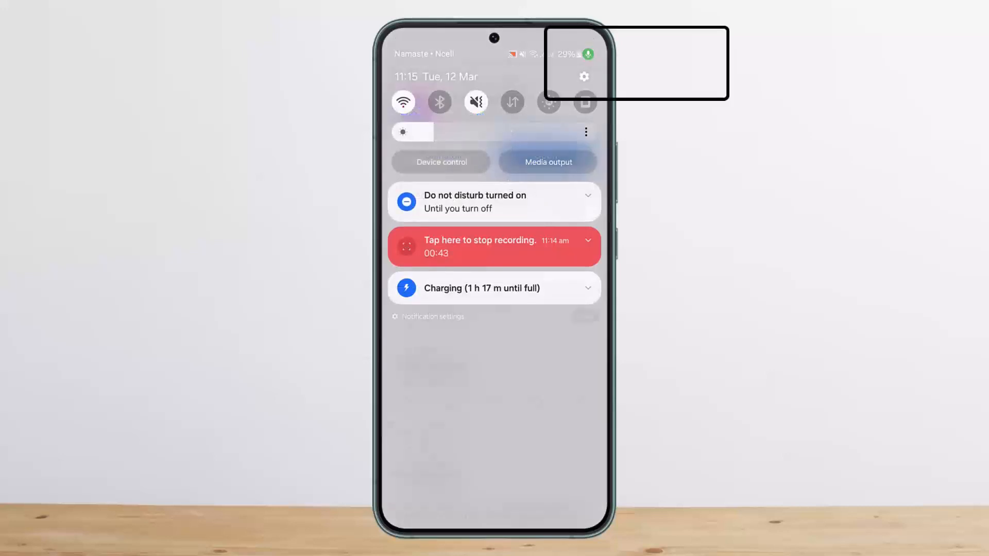
Step: Go into the phone's Settings and reach the Apps list of installed apps
{"action": "left_click", "coordinate": [583, 76]}
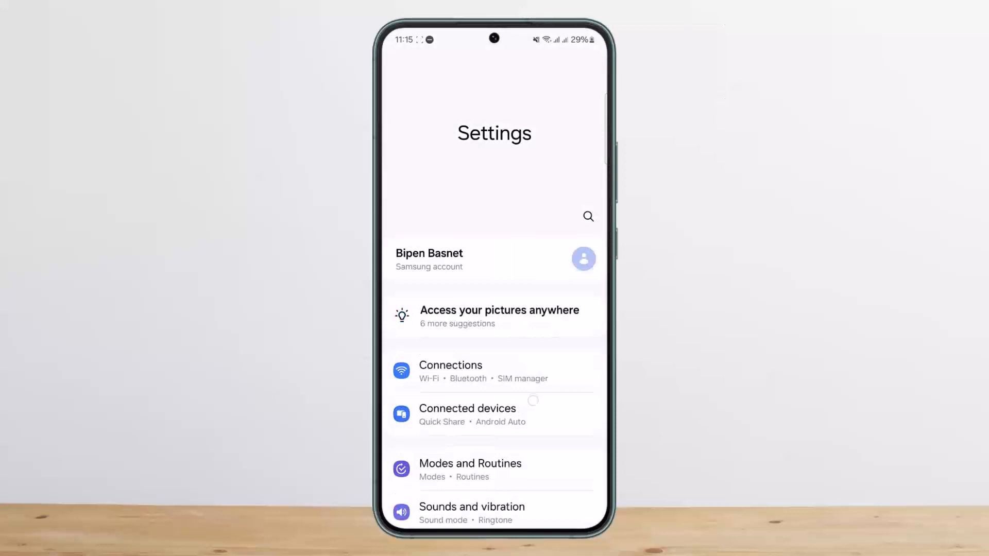
{"action": "scroll", "scroll_direction": "down", "scroll_amount": 3}
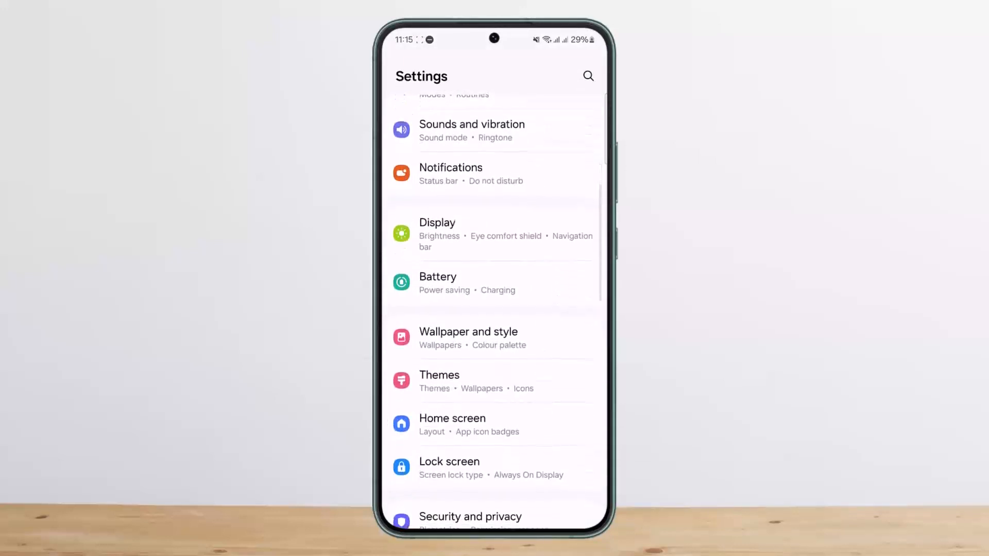
{"action": "scroll", "scroll_direction": "down", "scroll_amount": 3}
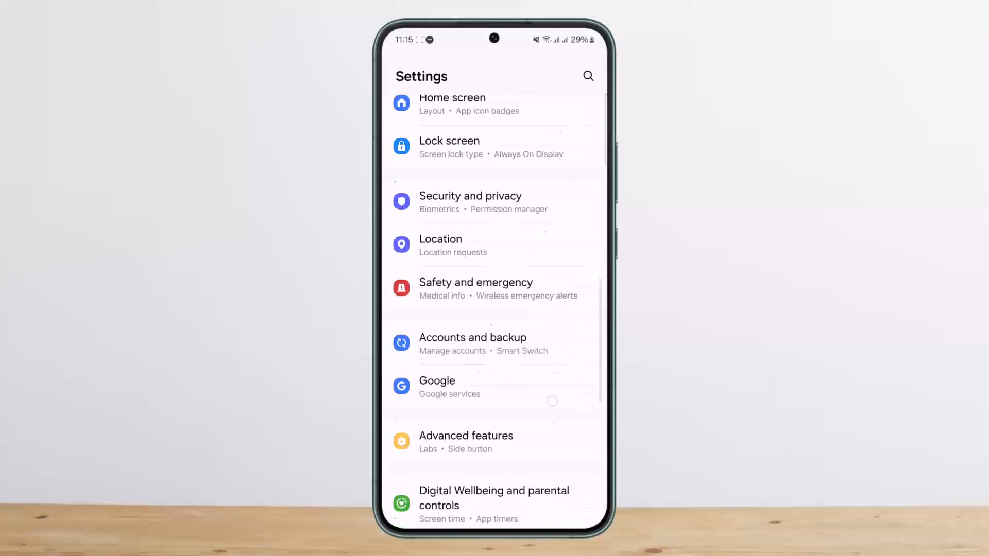
{"action": "scroll", "scroll_direction": "down", "scroll_amount": 3}
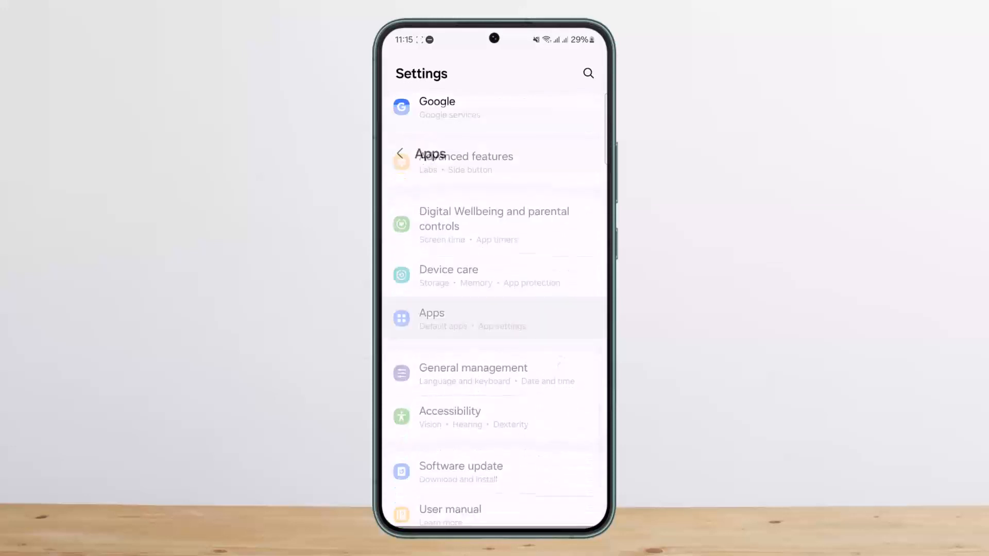
{"action": "left_click", "coordinate": [431, 319]}
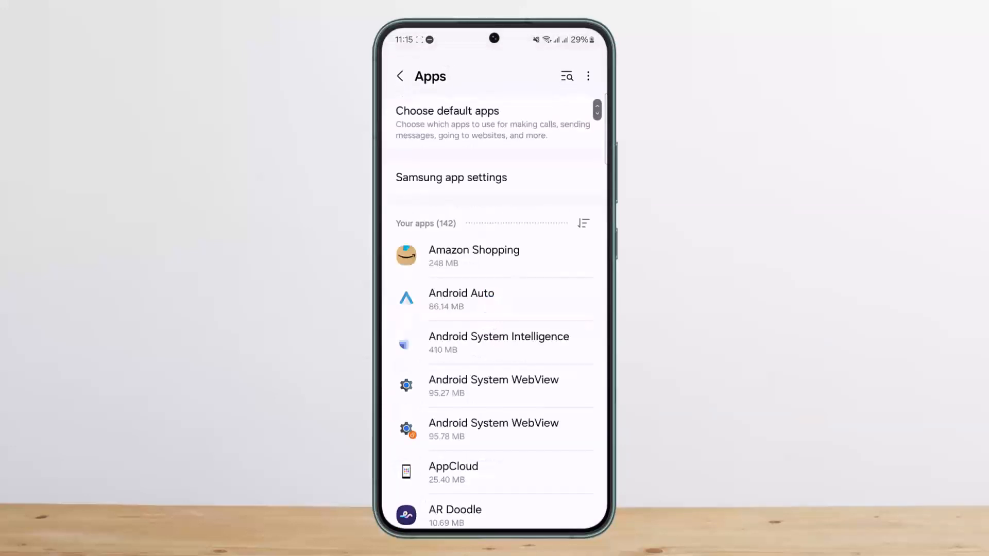
Step: Search the apps for 'mess' and reach Messenger's Storage page with Clear data and Clear cache
{"action": "left_click", "coordinate": [565, 75]}
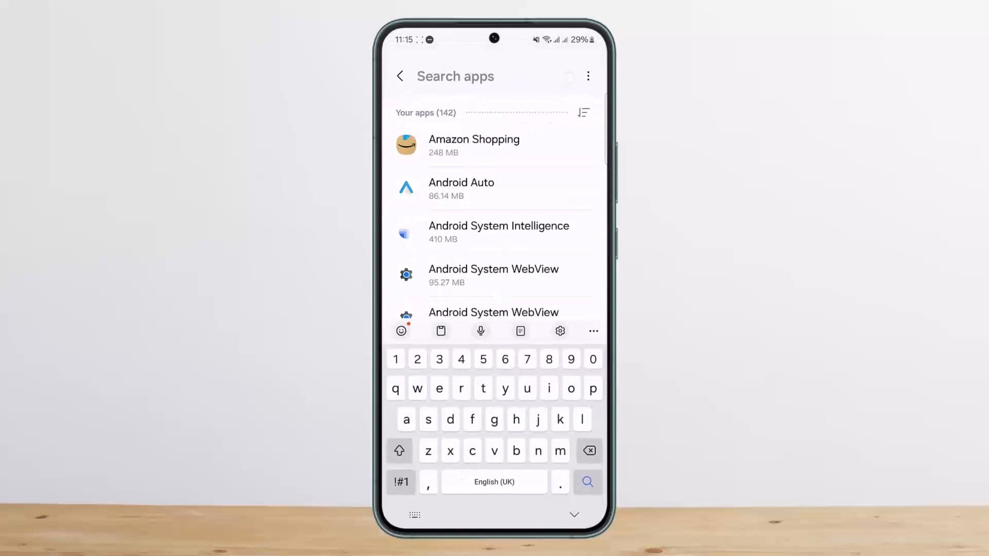
{"action": "type", "text": "mess"}
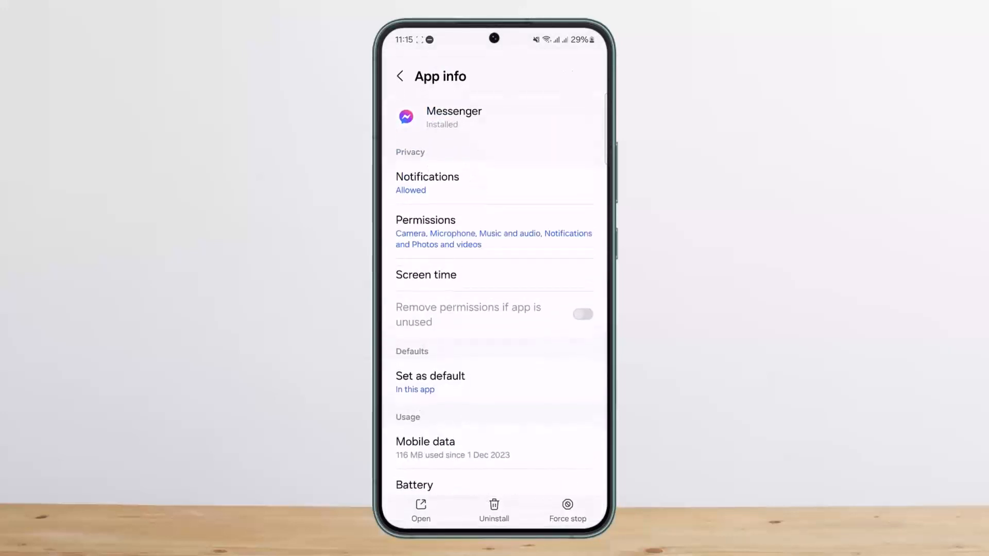
{"action": "scroll", "scroll_direction": "down", "scroll_amount": 3}
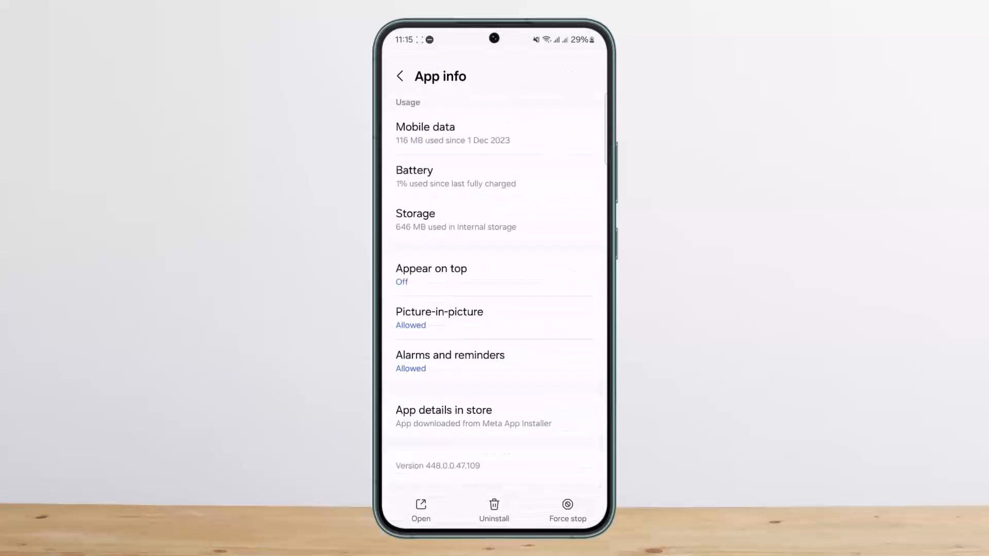
{"action": "left_click", "coordinate": [415, 213]}
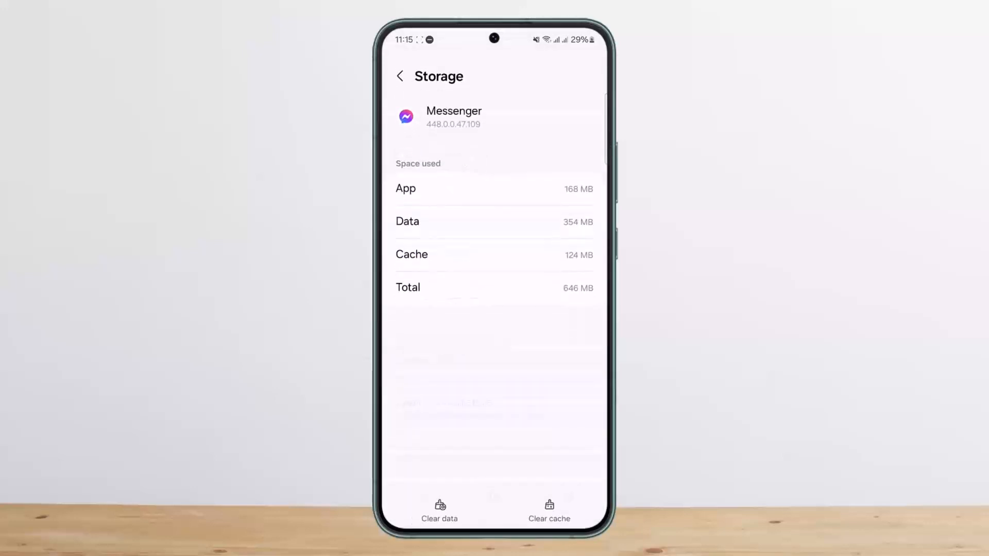